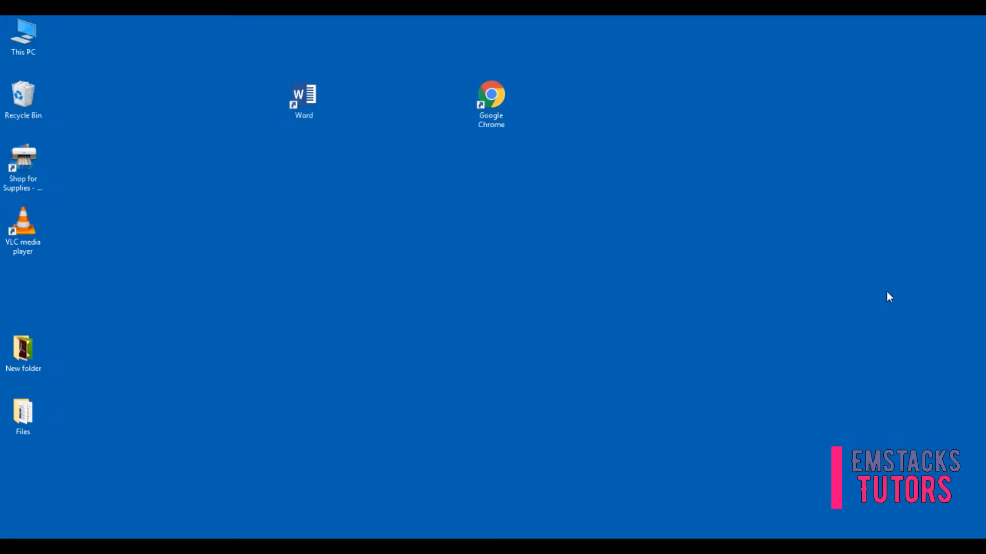
mouse_move(752, 240)
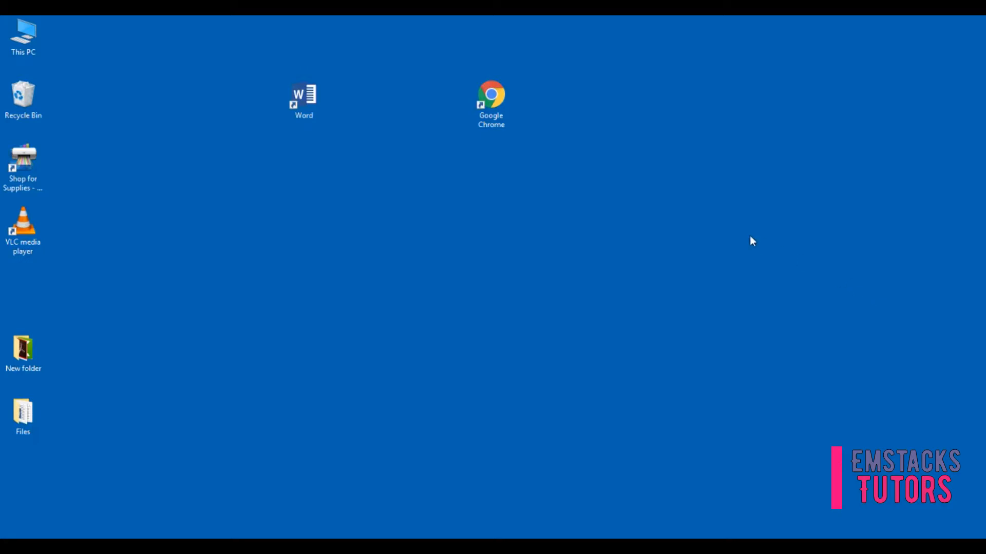
mouse_move(889, 297)
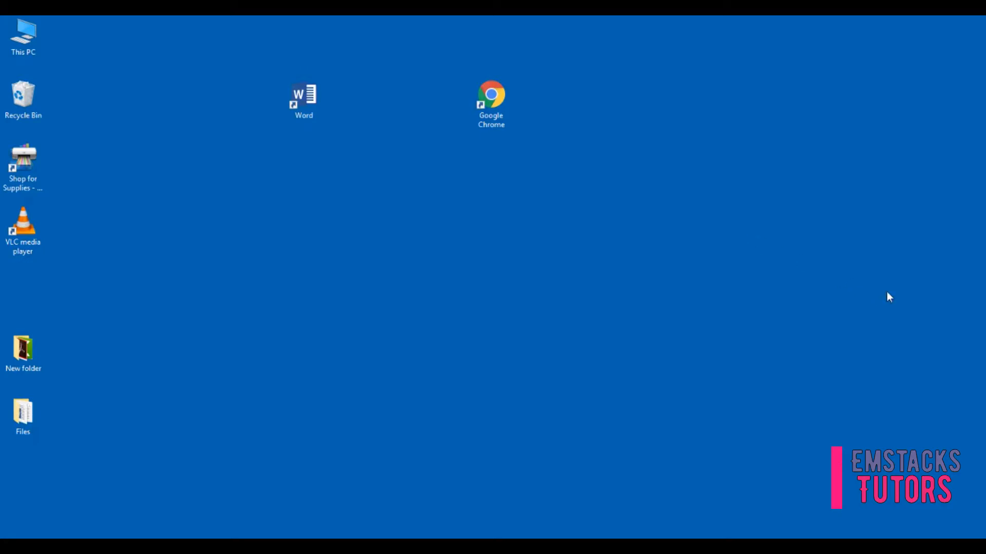
mouse_move(753, 241)
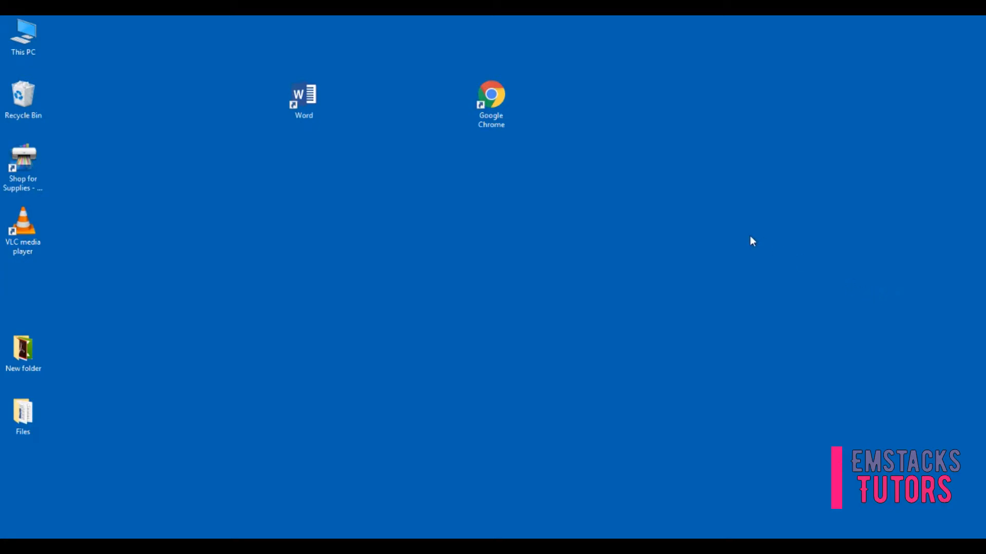
mouse_move(890, 296)
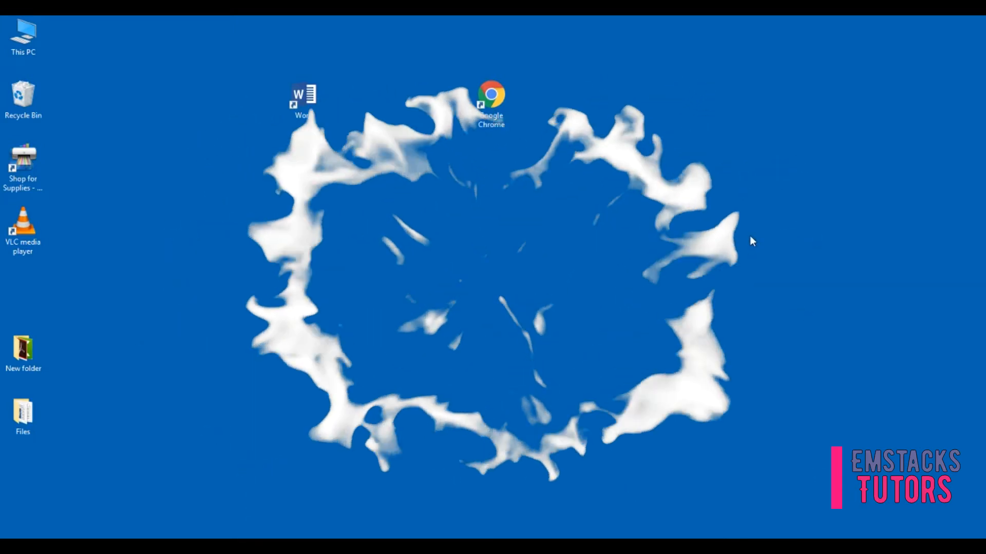
mouse_move(925, 363)
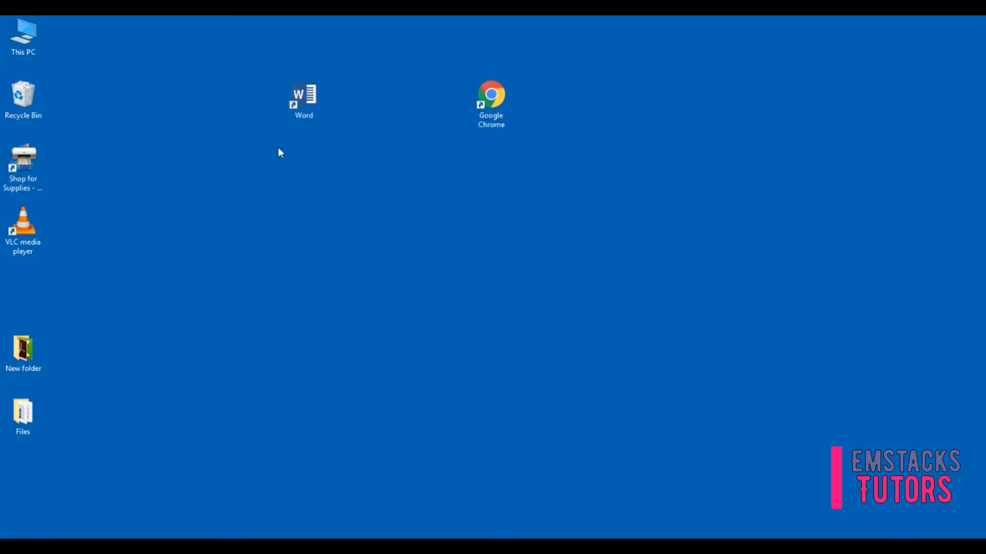
mouse_move(617, 190)
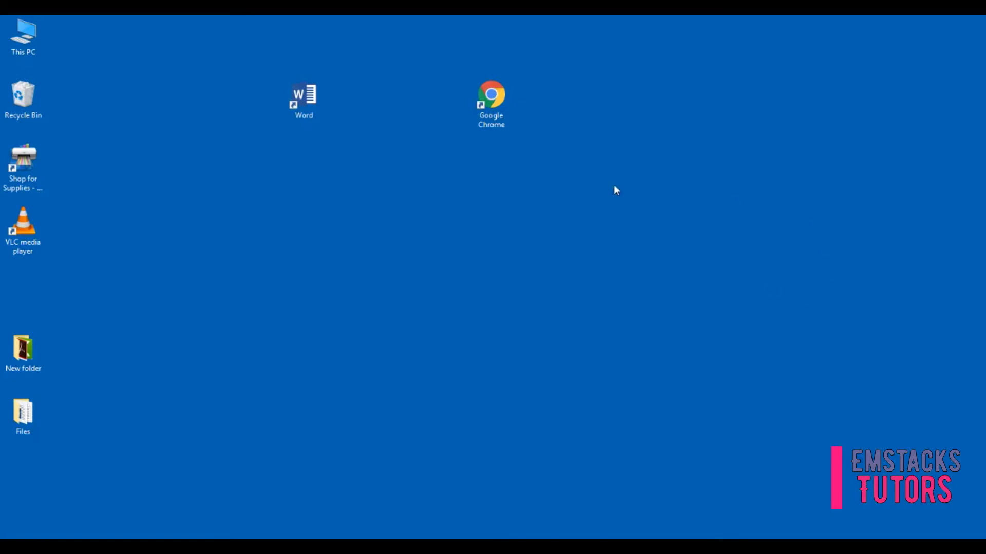
- Launch Word from the desktop shortcut and create a new blank Document1
click(303, 99)
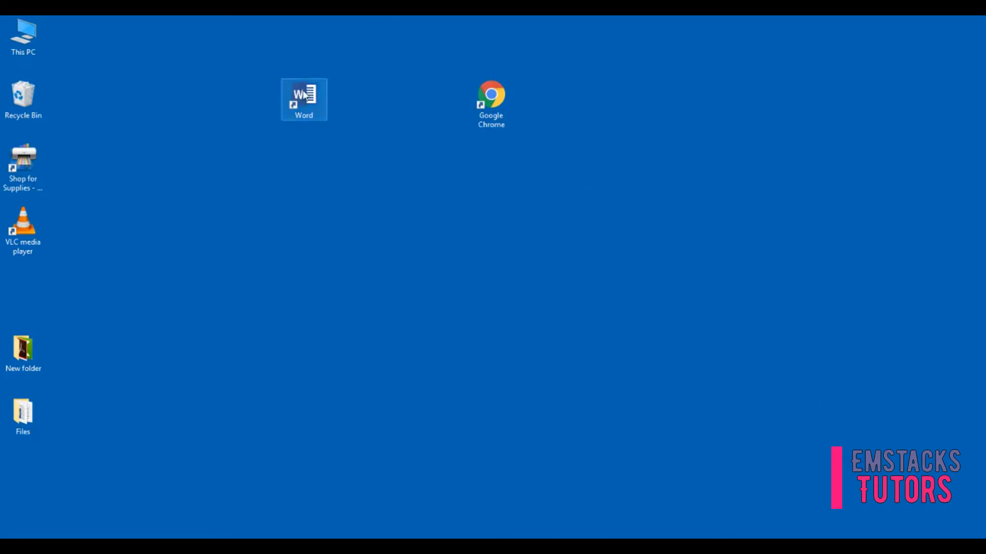
double_click(304, 100)
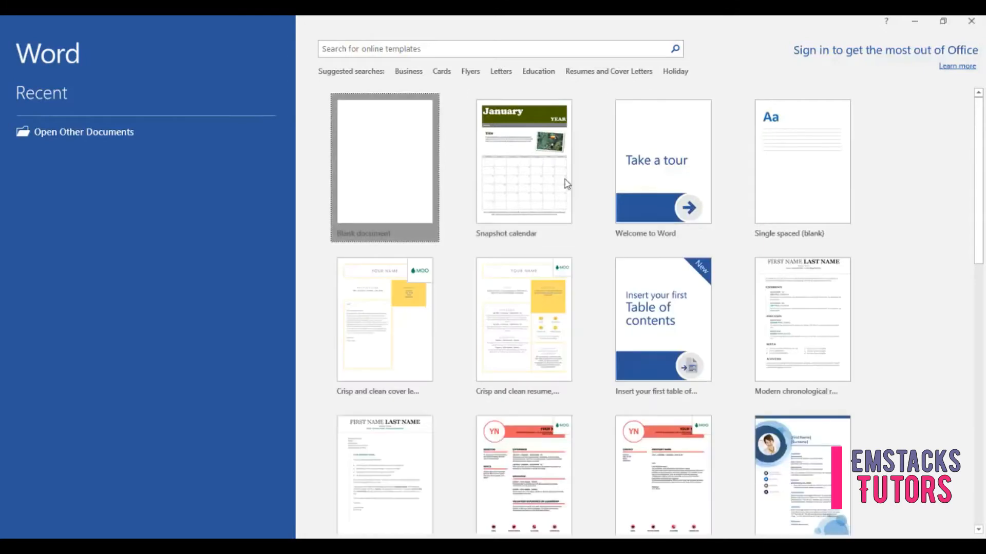
click(384, 167)
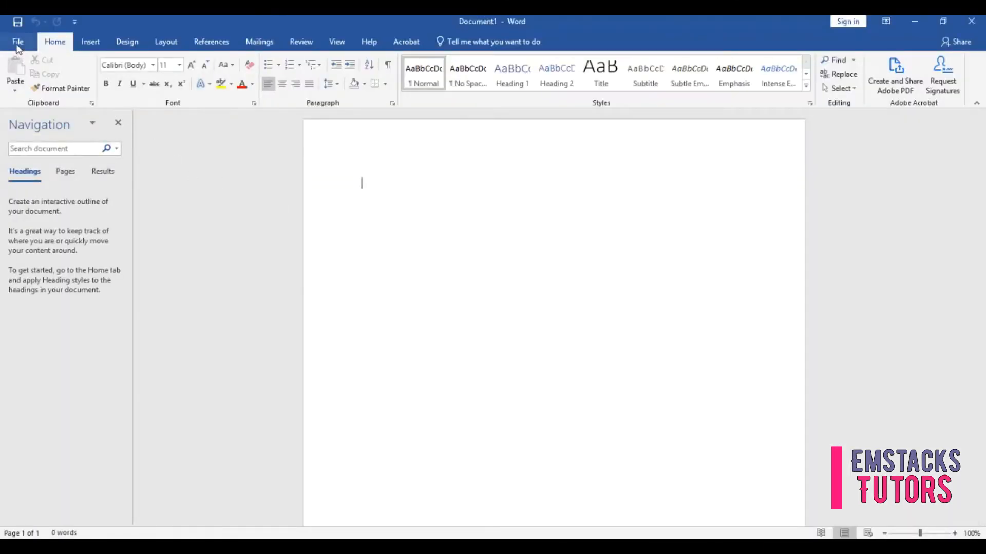
- In Word Options > General, enable Office intelligent services and confirm with OK
click(18, 41)
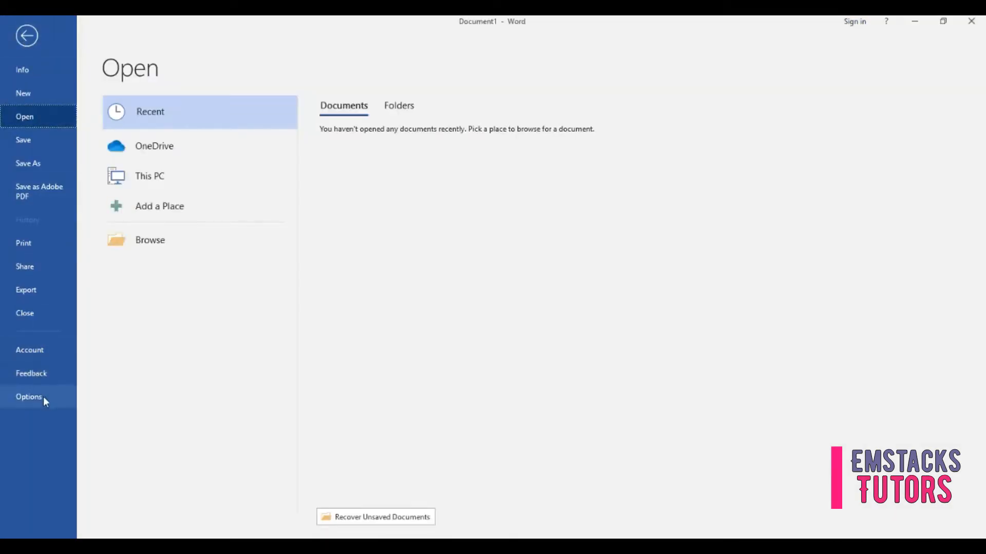
click(28, 396)
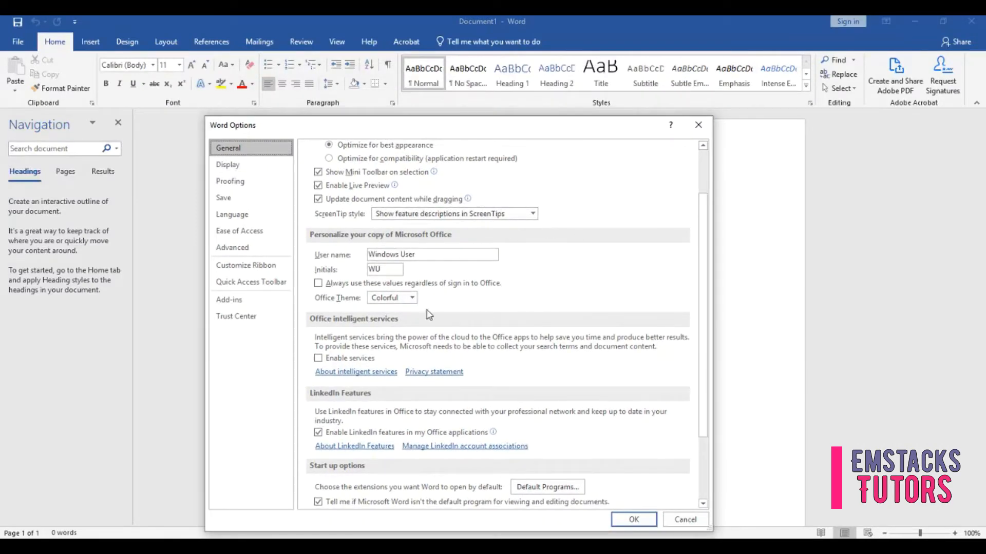
mouse_move(438, 315)
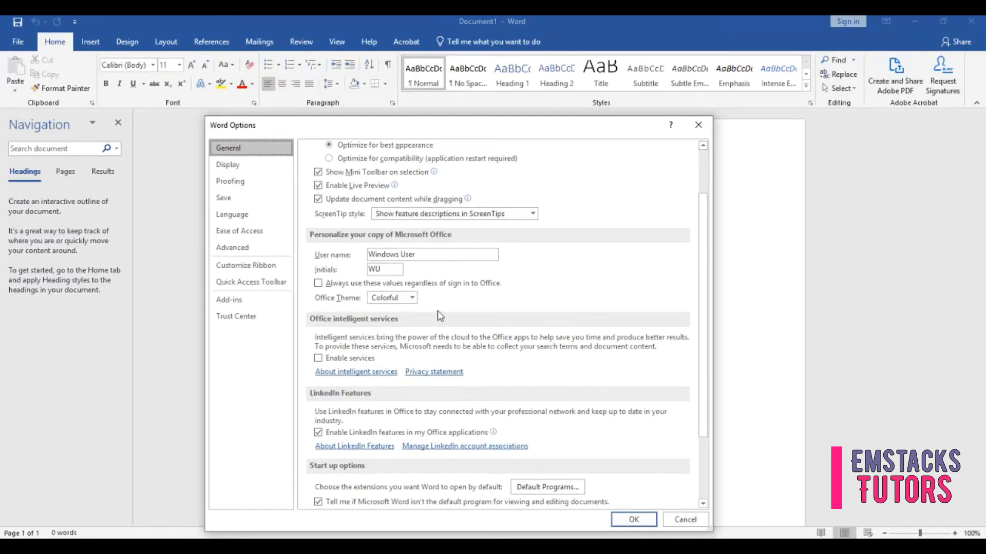
click(318, 358)
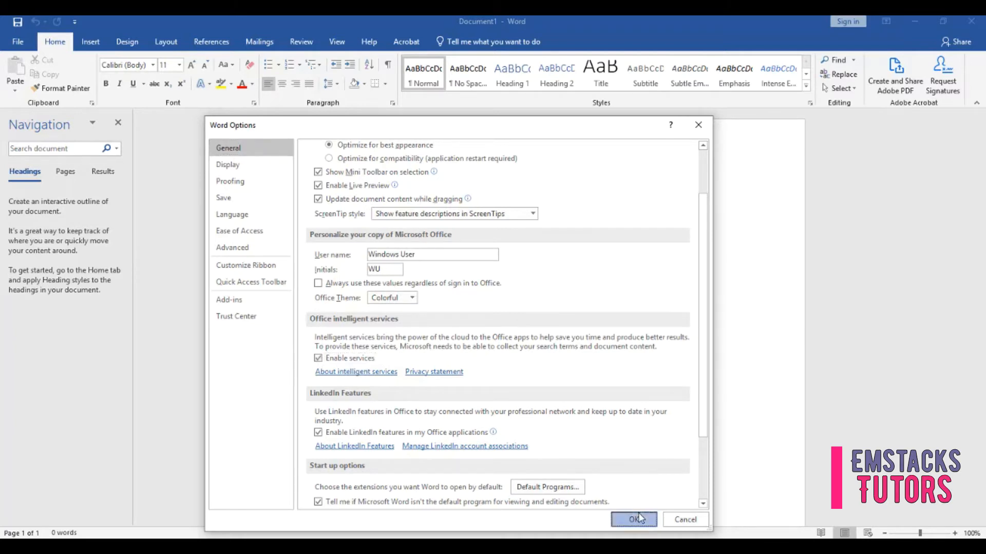
click(634, 520)
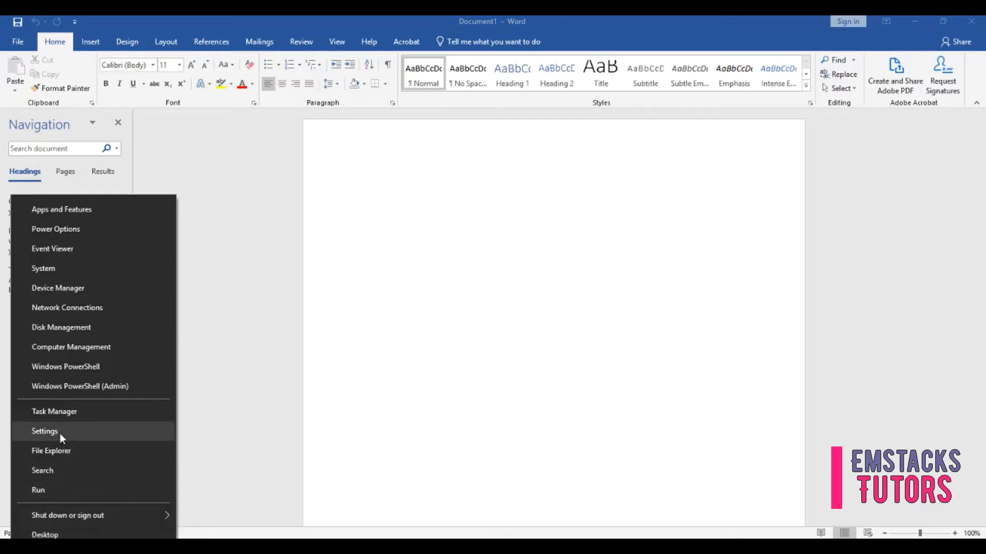
- In Windows Settings Privacy > Speech, toggle Online speech recognition On and close Settings
click(44, 433)
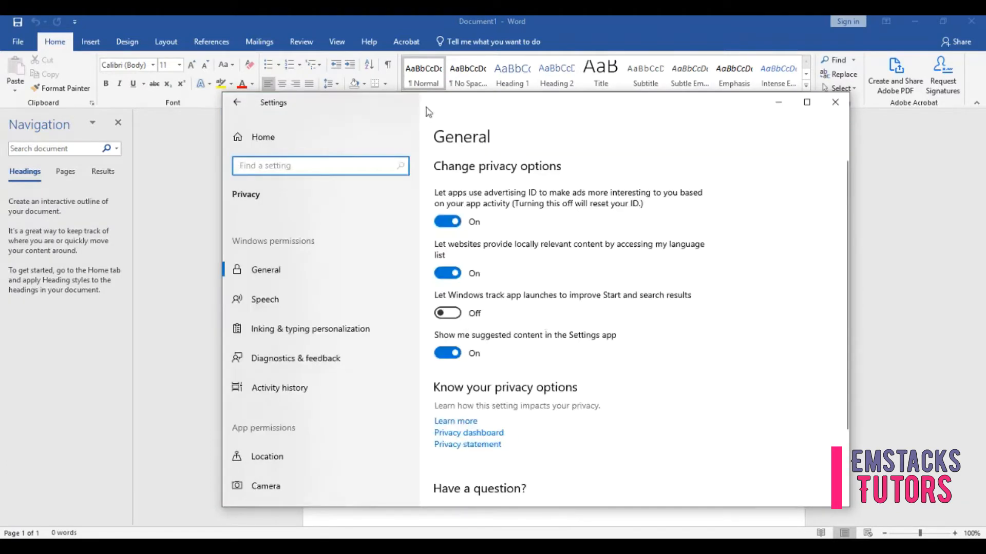
mouse_move(264, 298)
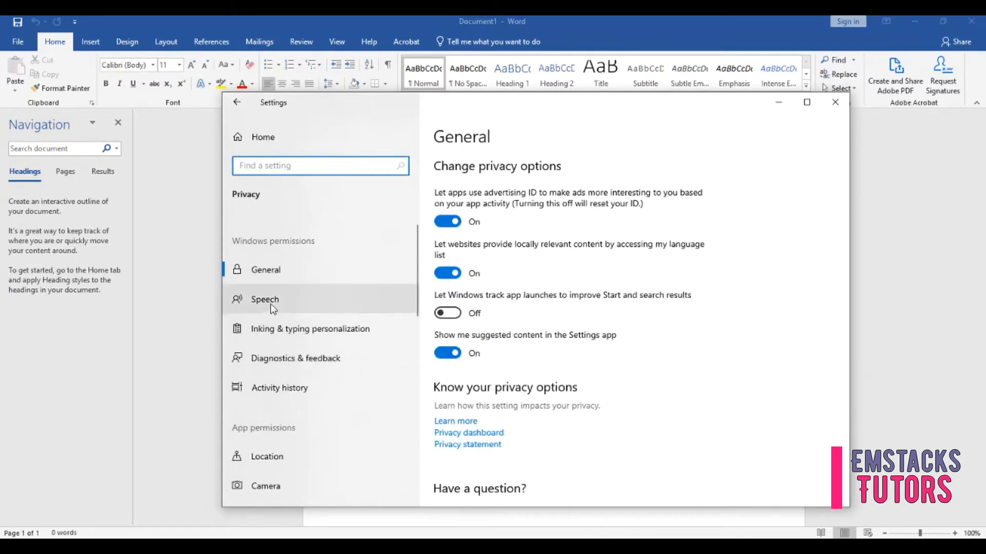
click(265, 299)
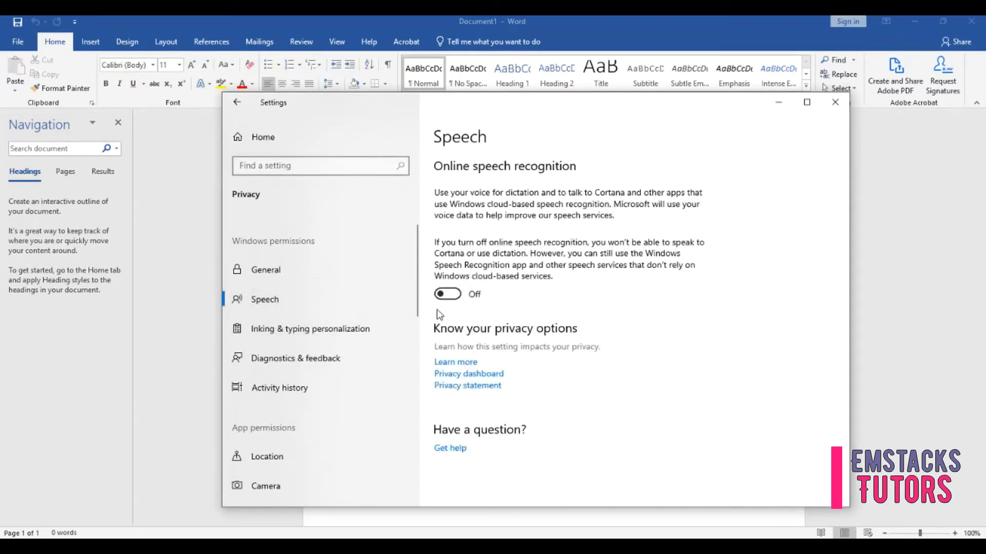
mouse_move(557, 217)
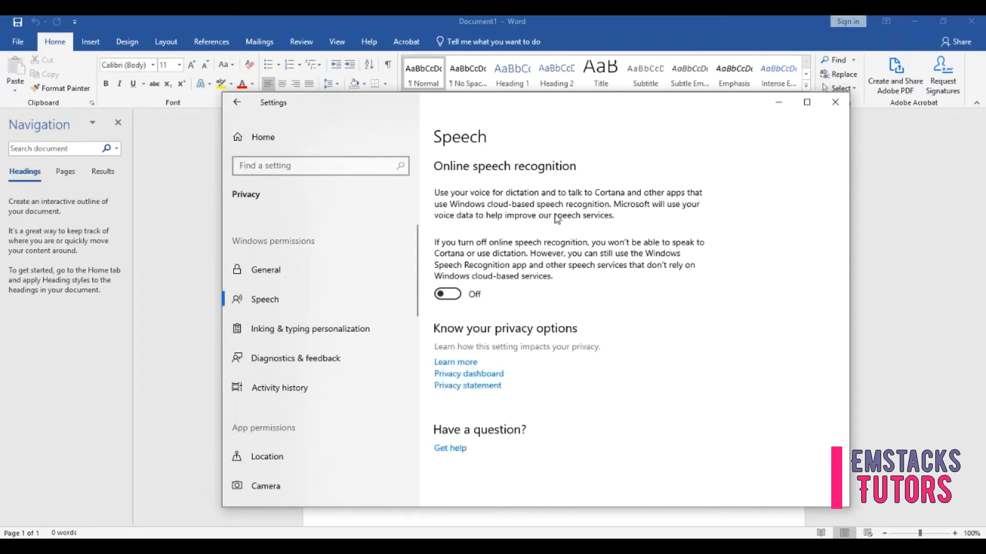
click(447, 294)
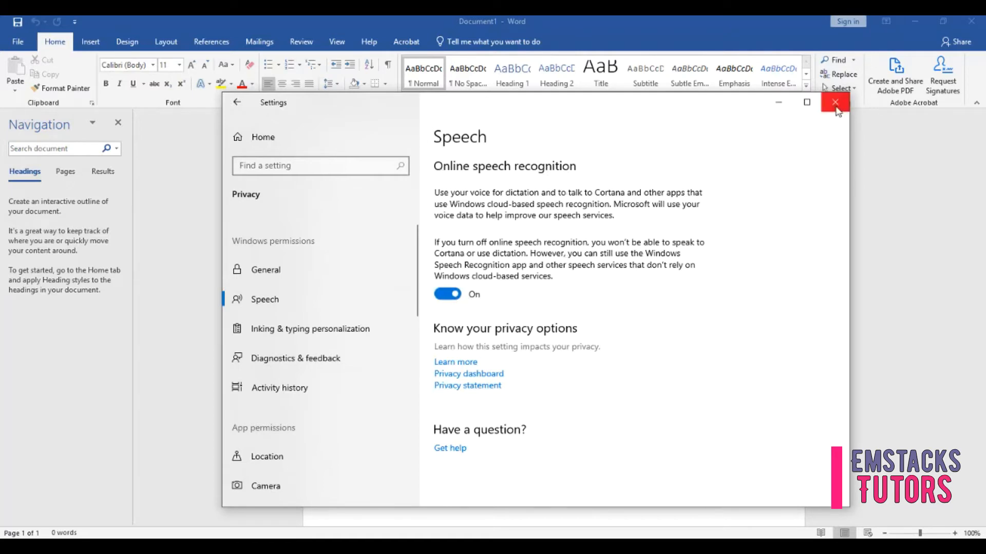
click(835, 101)
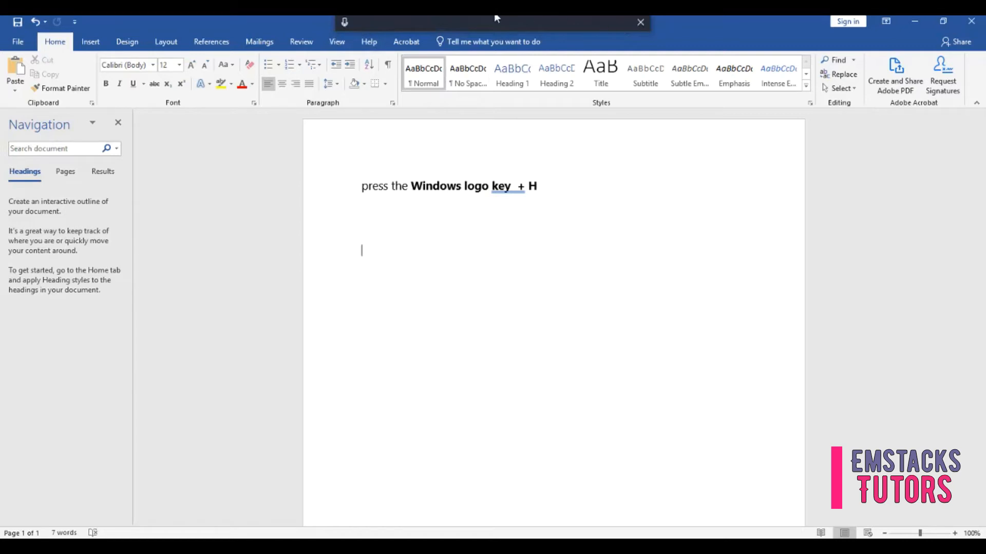
mouse_move(667, 30)
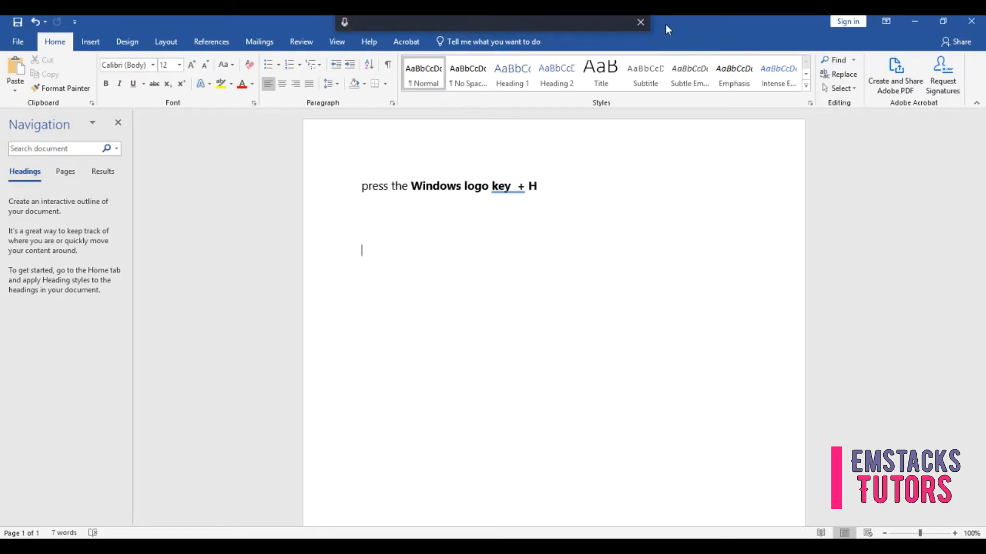
mouse_move(344, 22)
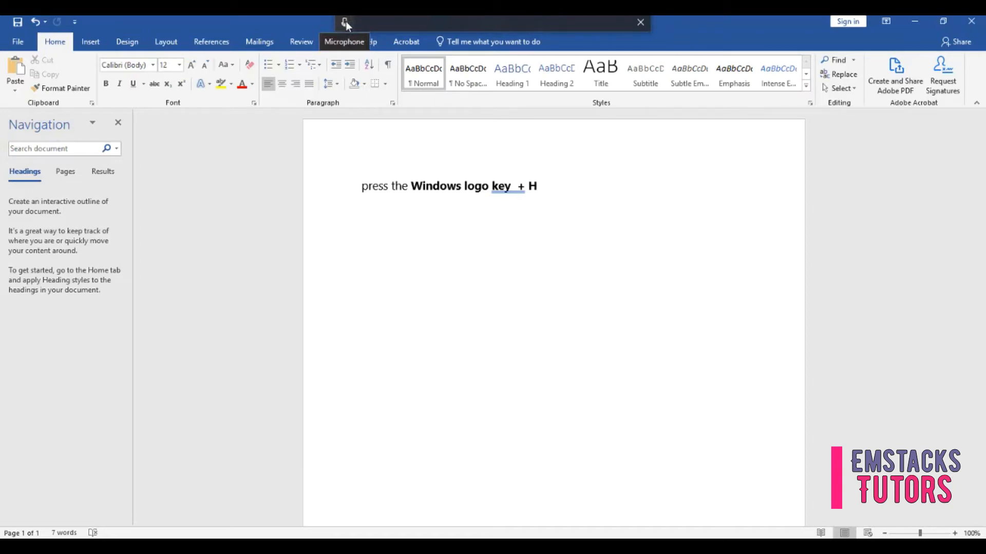
- Start the dictation microphone and speak "hello how are you what day is it today"
click(343, 22)
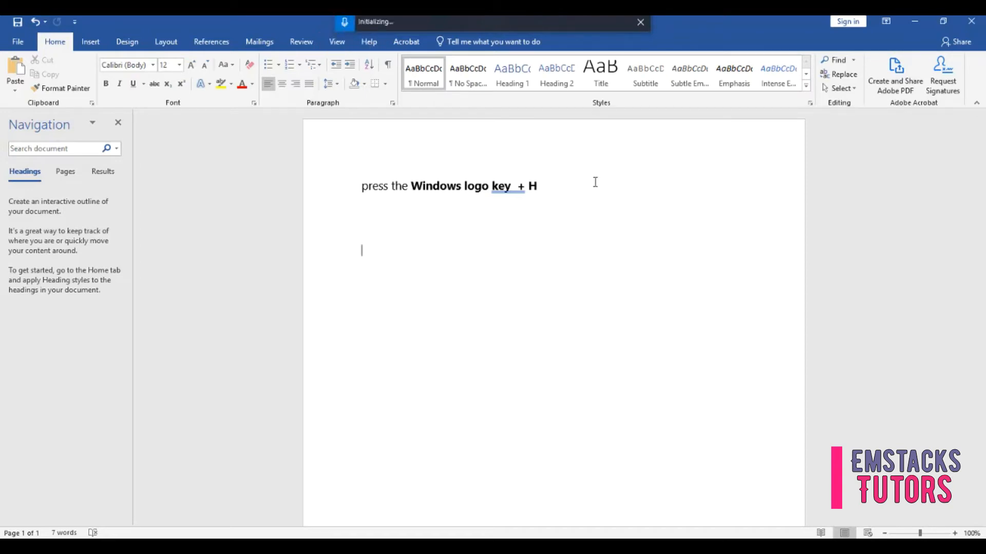
text(hello how are you)
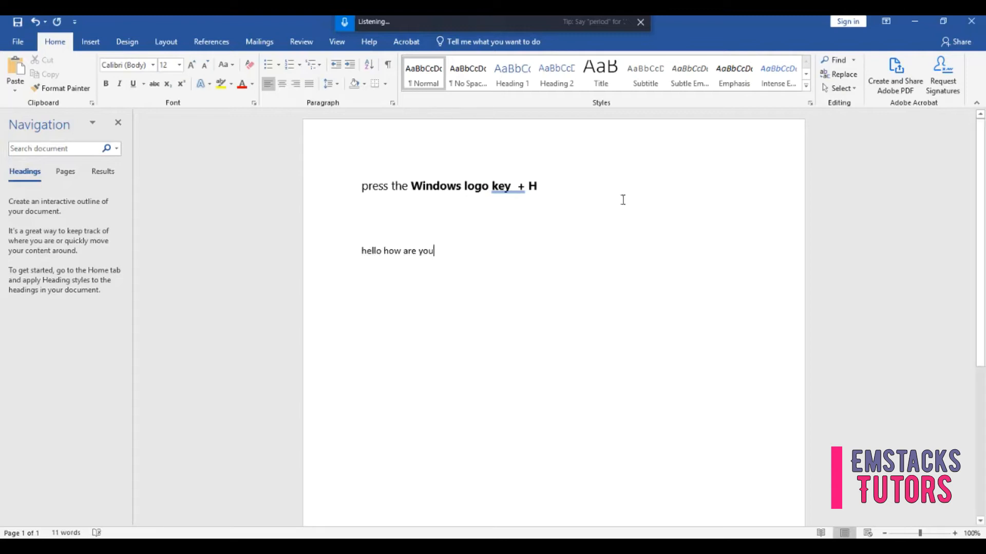
text(what day is it today)
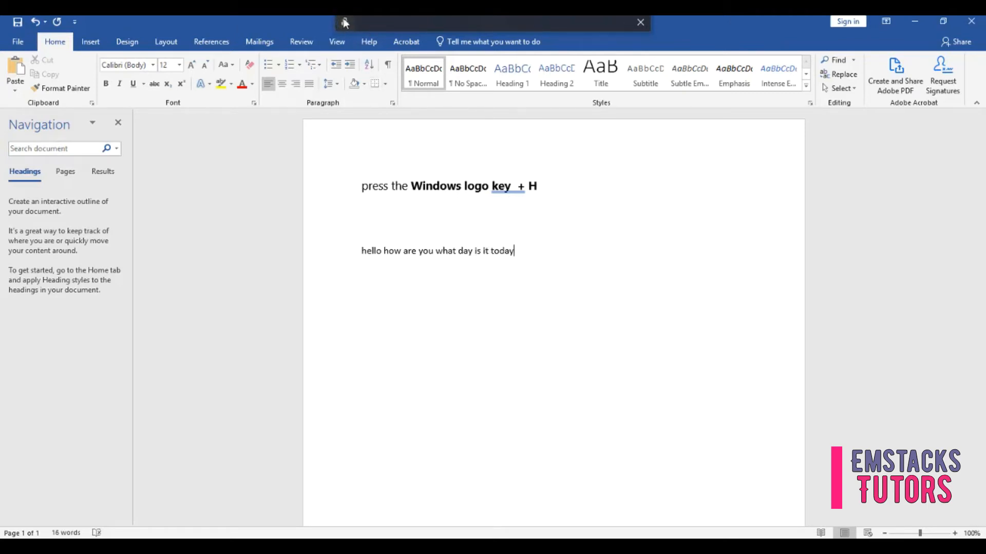
mouse_move(344, 22)
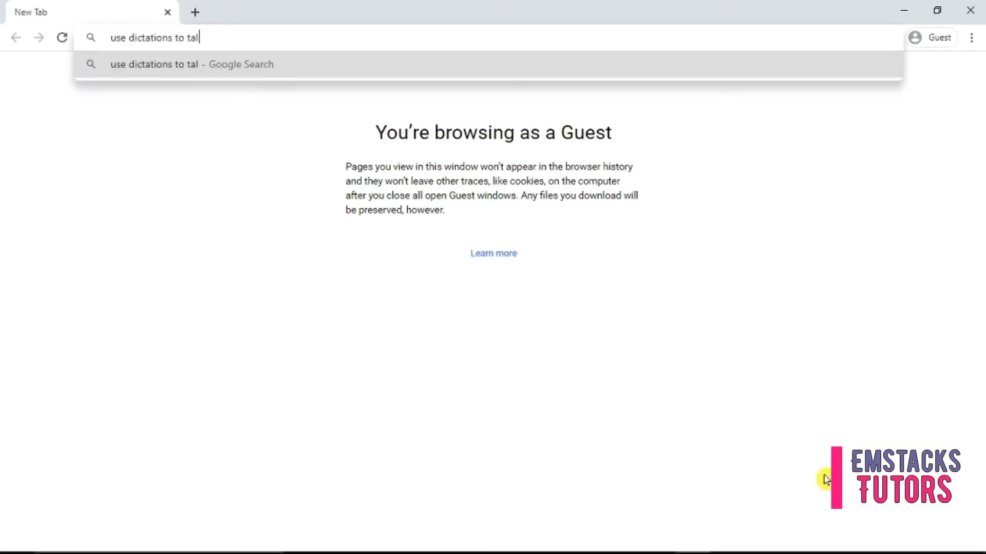
- Search Google for "use dictation to talk instead of type on your pc"
text(k instead of type on your pc)
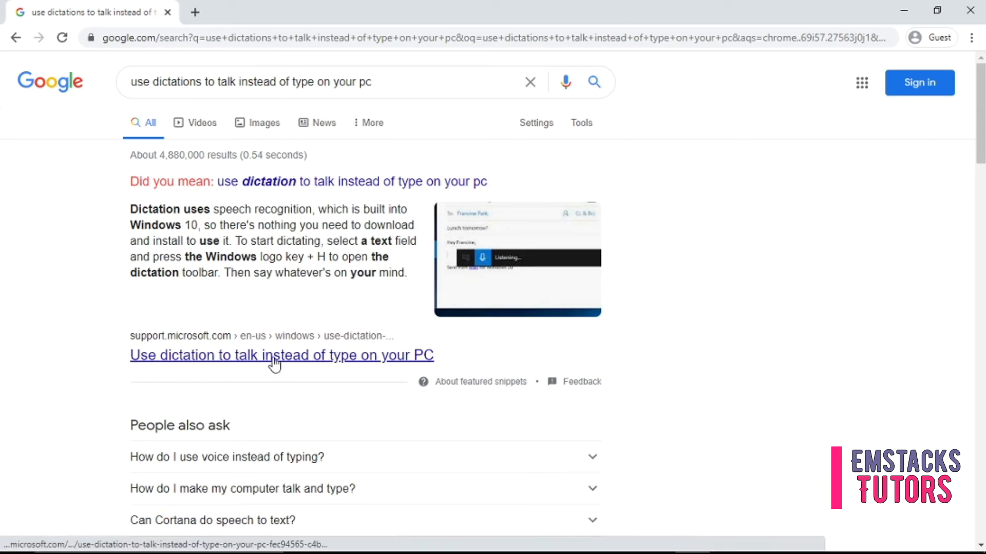
- Open the support.microsoft.com dictation article and scroll to its dictation commands table
click(282, 355)
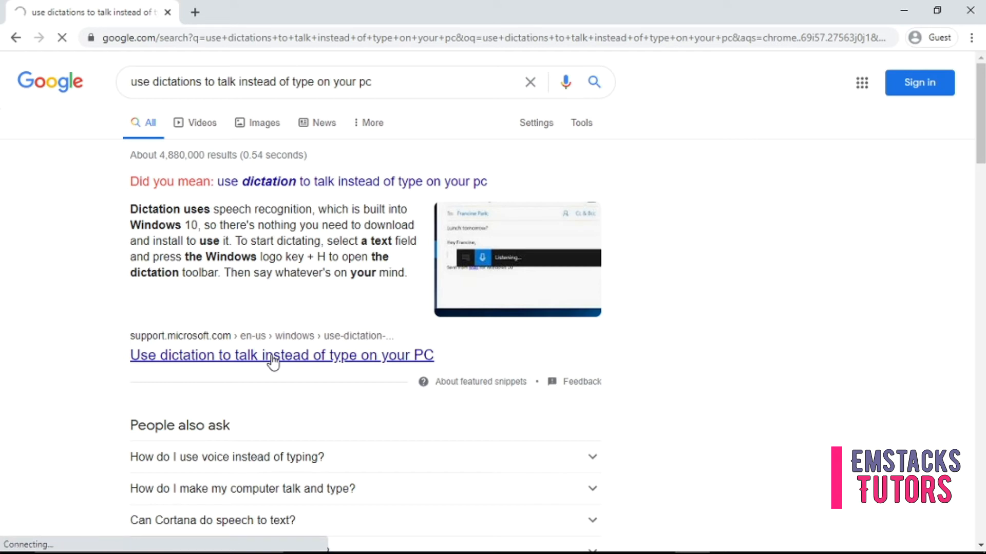
click(281, 355)
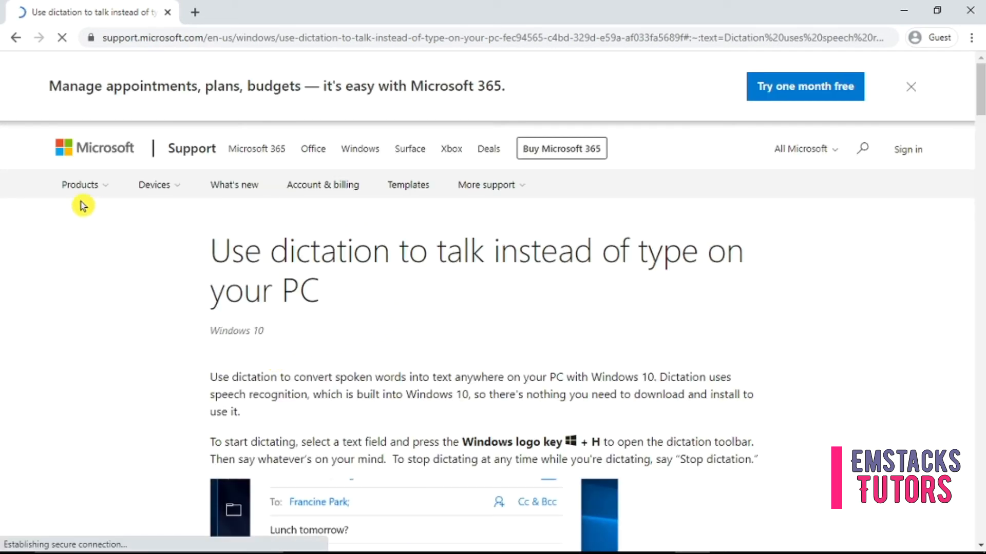
scroll(down, 3)
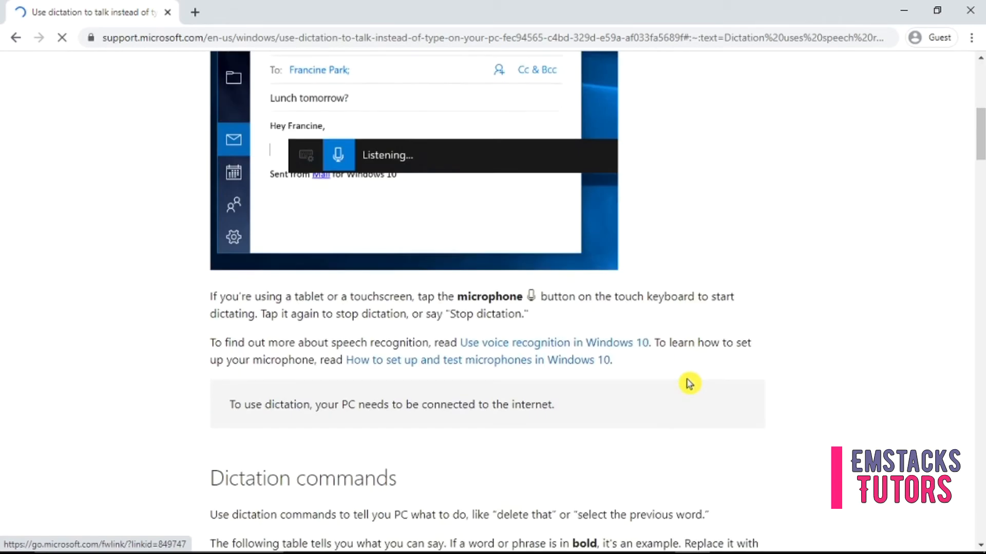
scroll(down, 3)
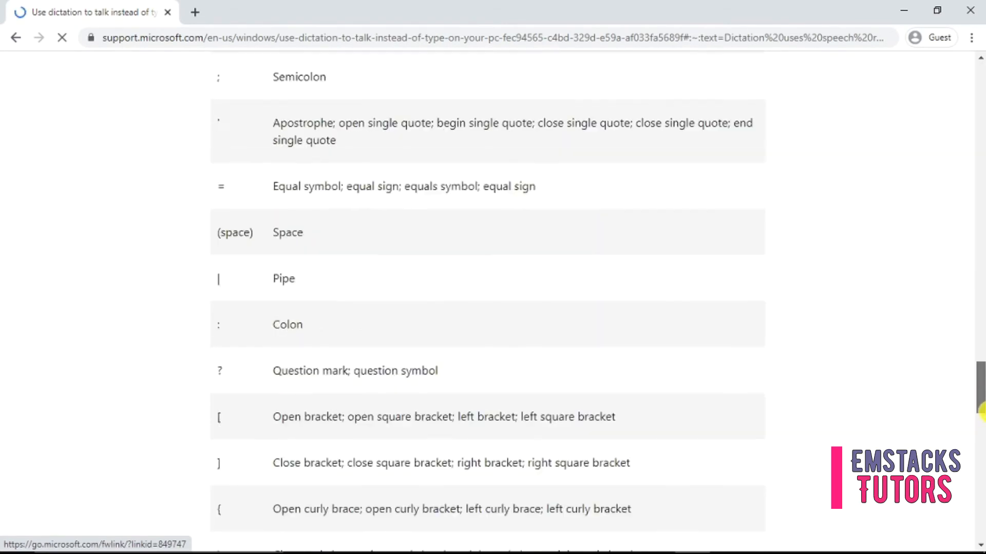